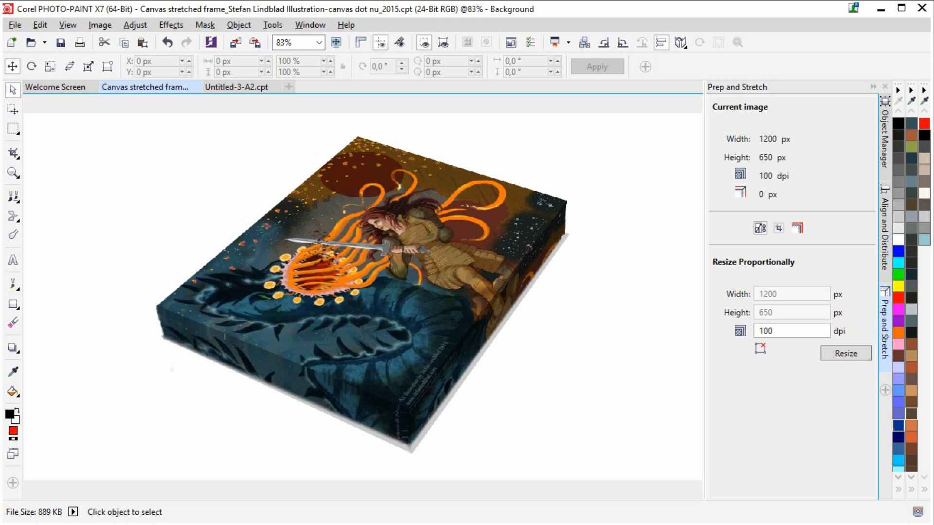
pyautogui.moveTo(910, 184)
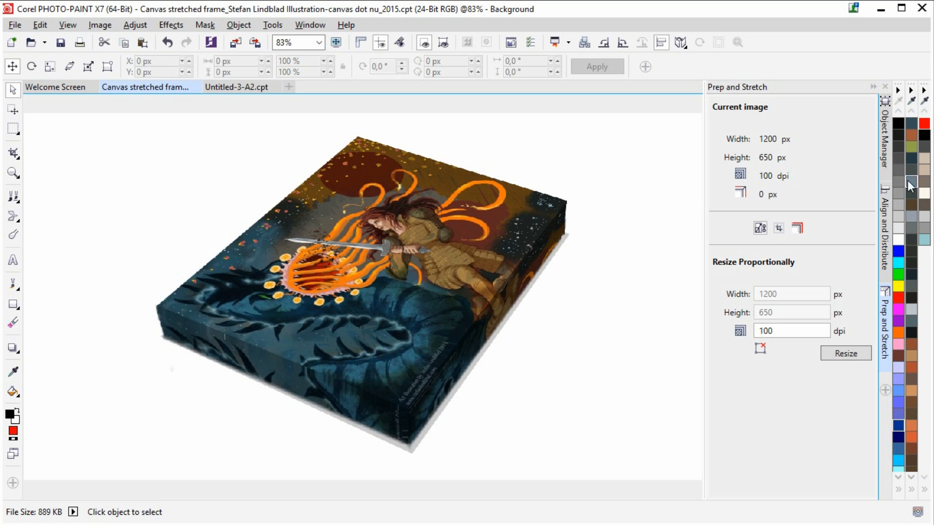
pyautogui.moveTo(873, 91)
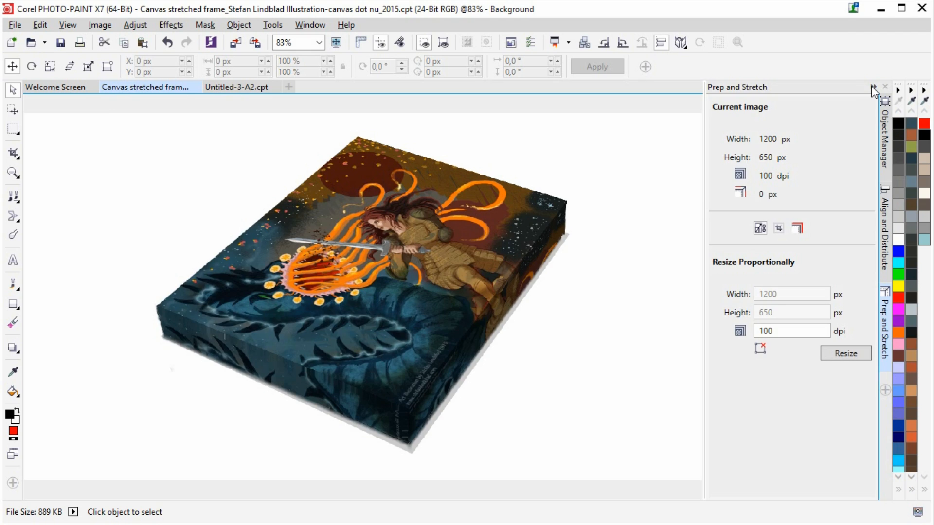
# Close the Prep and Stretch docker
pyautogui.click(886, 87)
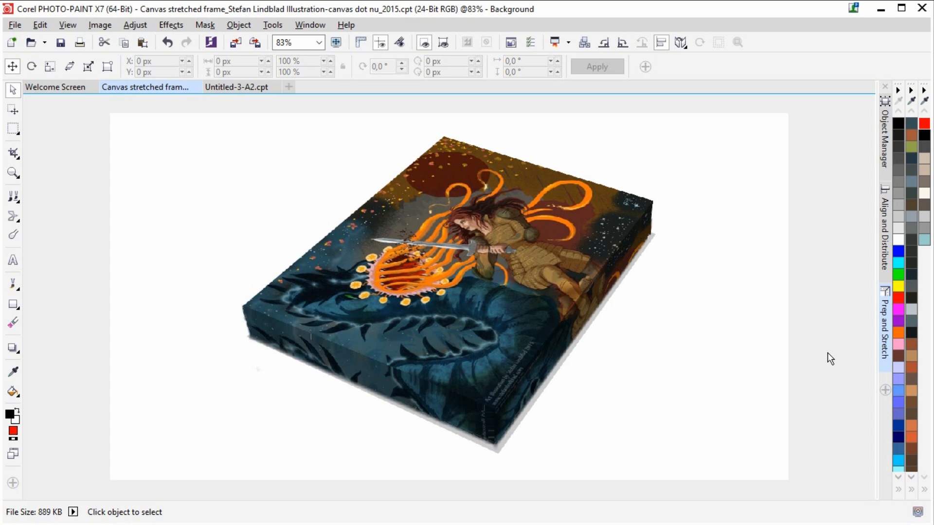
pyautogui.moveTo(834, 363)
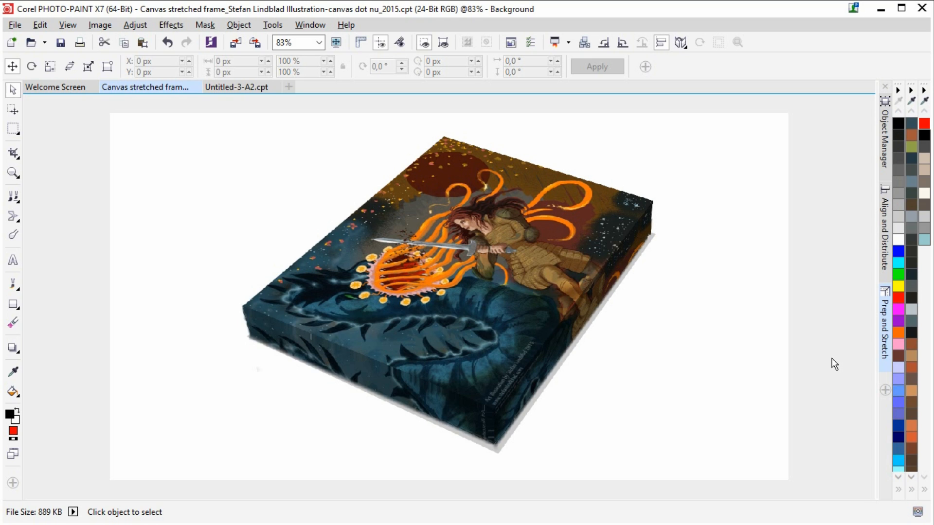
pyautogui.moveTo(838, 355)
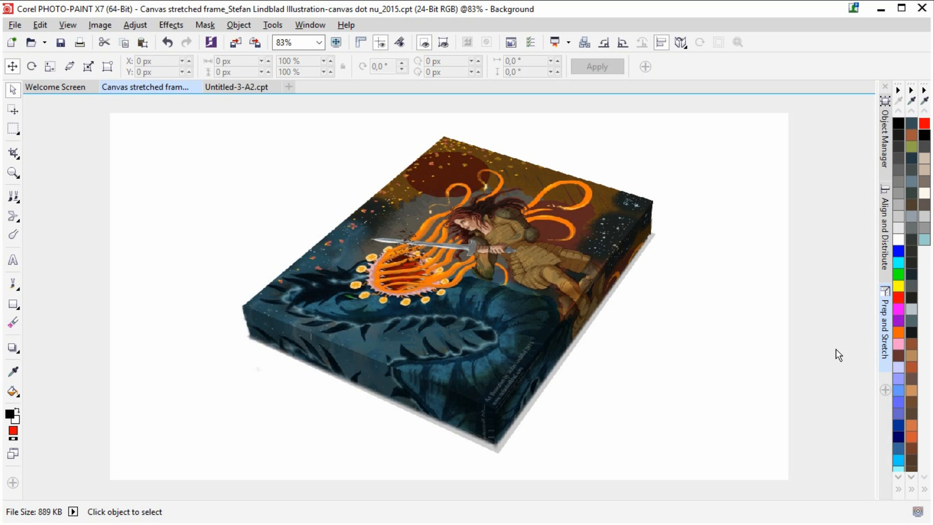
pyautogui.moveTo(838, 326)
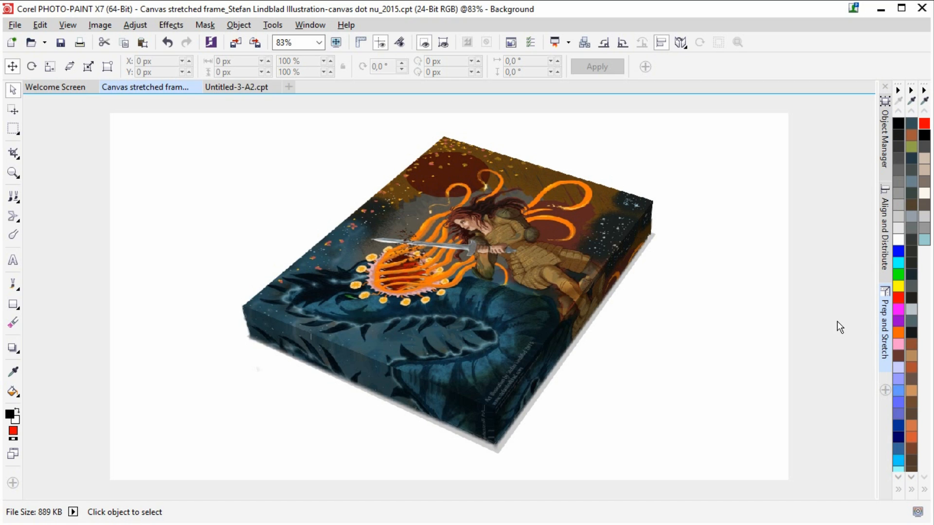
pyautogui.moveTo(231, 95)
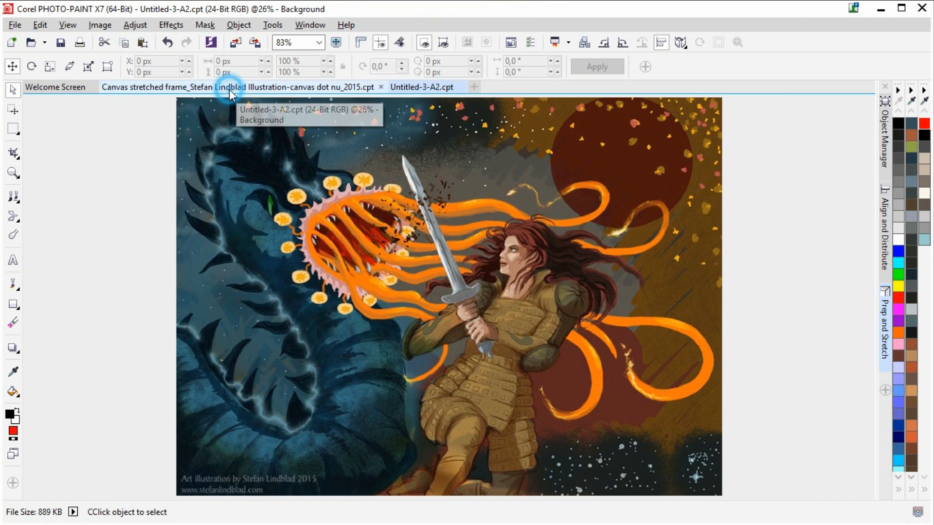
pyautogui.click(324, 42)
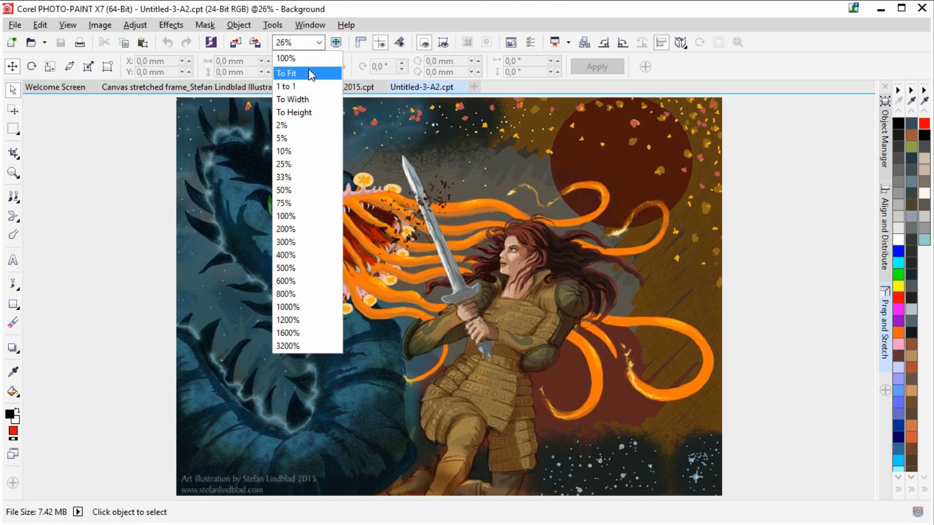
pyautogui.click(287, 74)
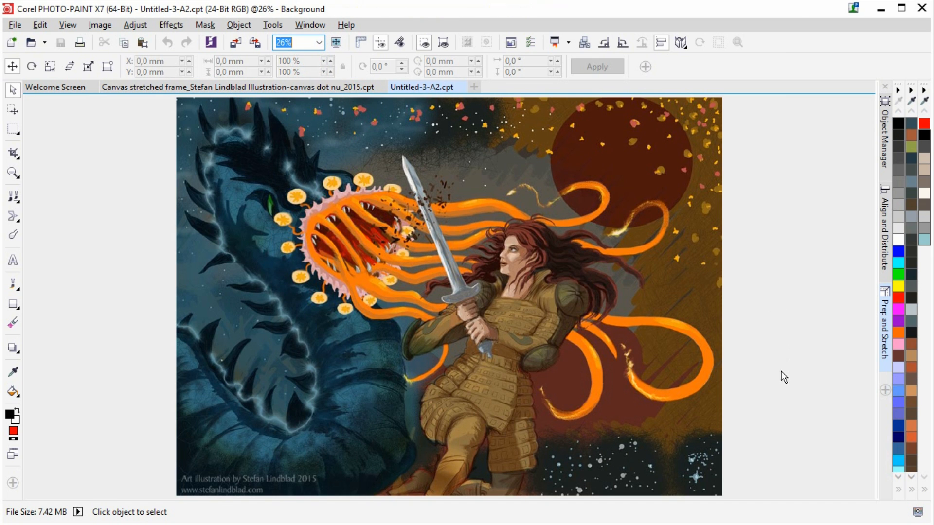
pyautogui.moveTo(779, 356)
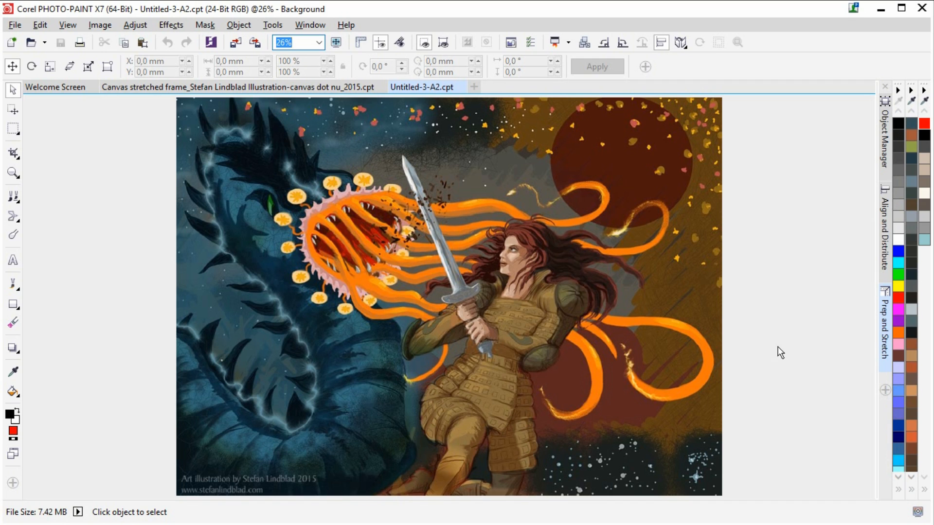
pyautogui.moveTo(887, 343)
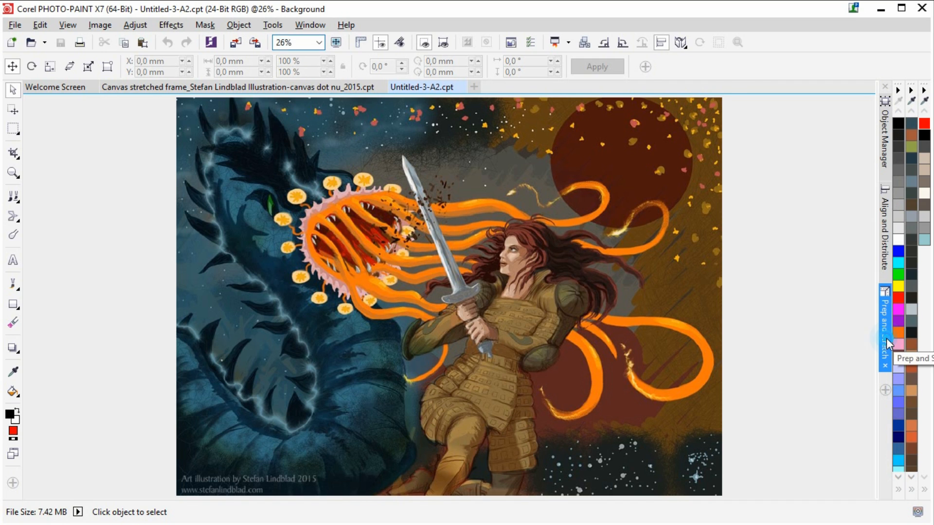
# Resize the image proportionally to a 195 mm height via the Prep and Stretch docker
pyautogui.click(885, 321)
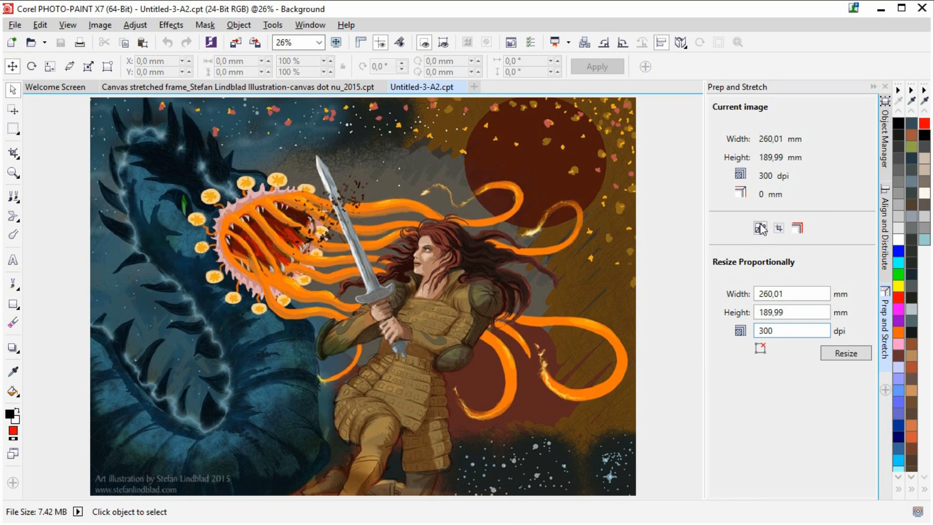
pyautogui.moveTo(760, 228)
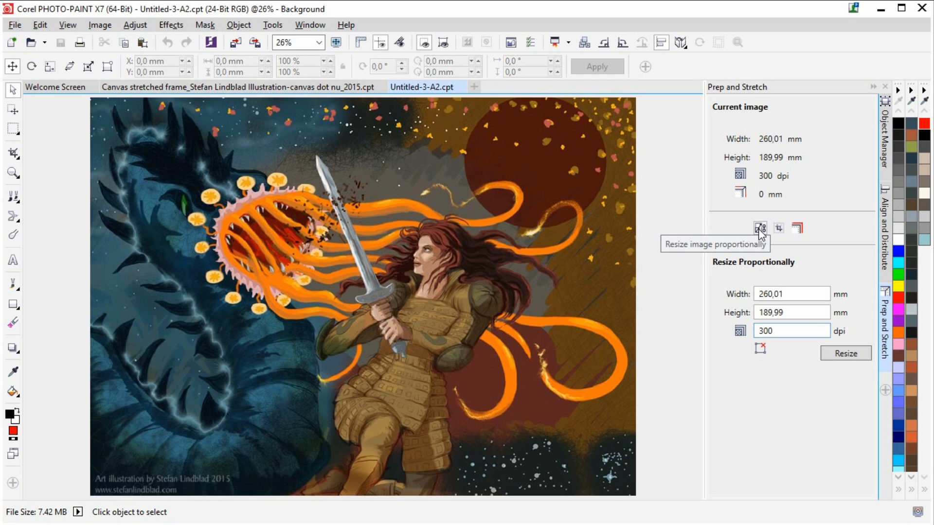
pyautogui.moveTo(775, 184)
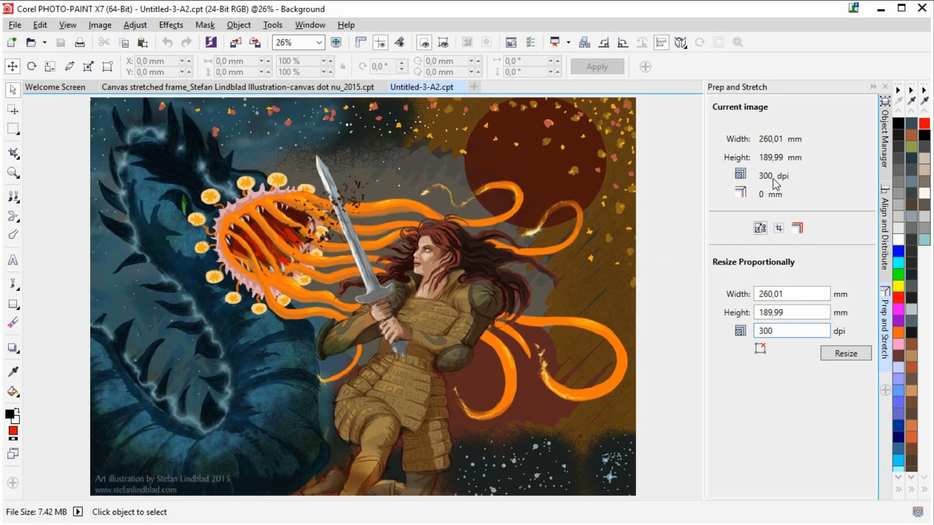
pyautogui.moveTo(764, 166)
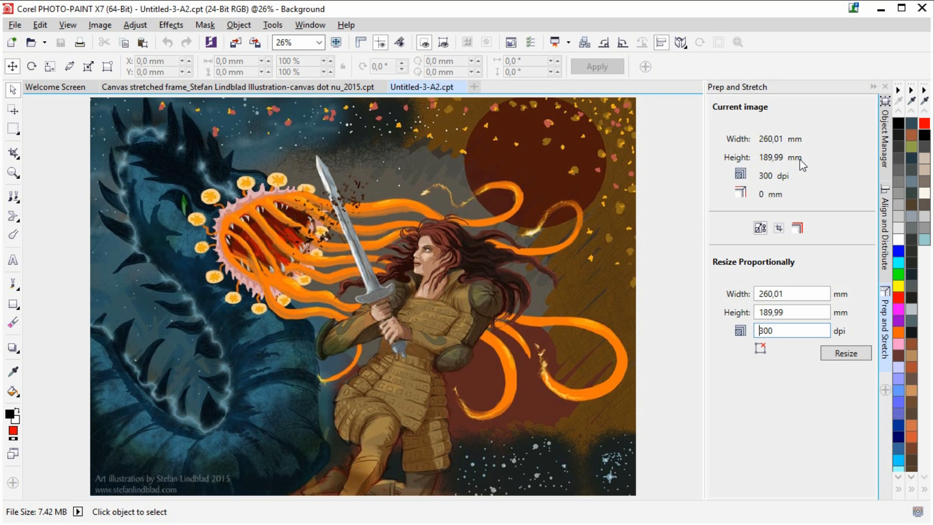
pyautogui.moveTo(793, 327)
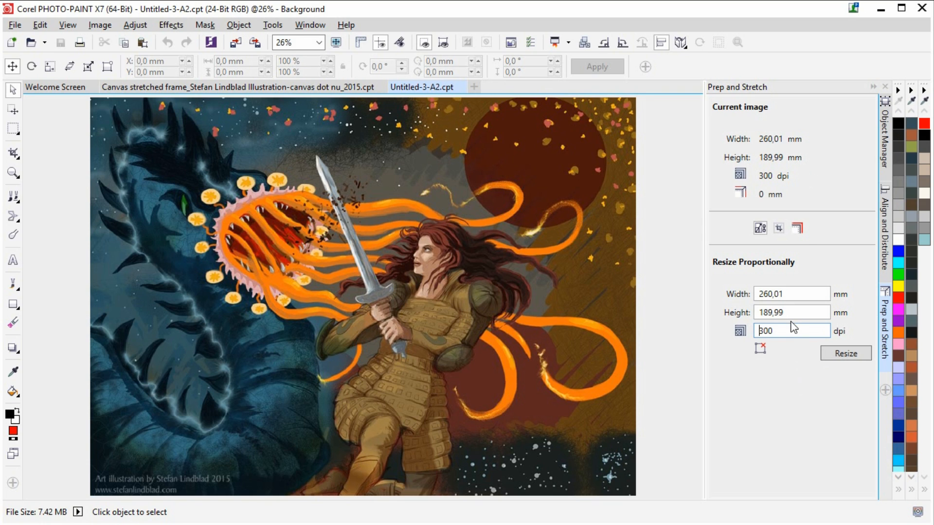
pyautogui.moveTo(790, 312)
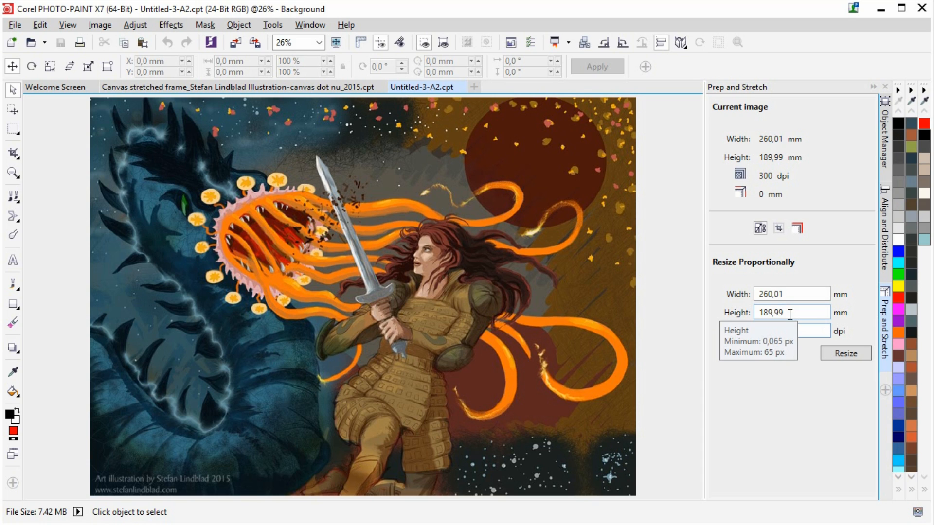
pyautogui.tripleClick(791, 312)
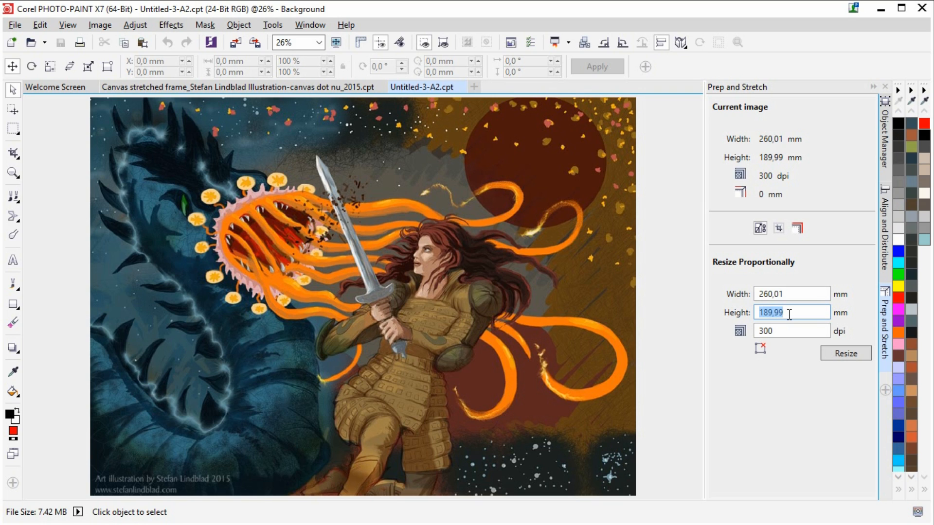
pyautogui.write('195')
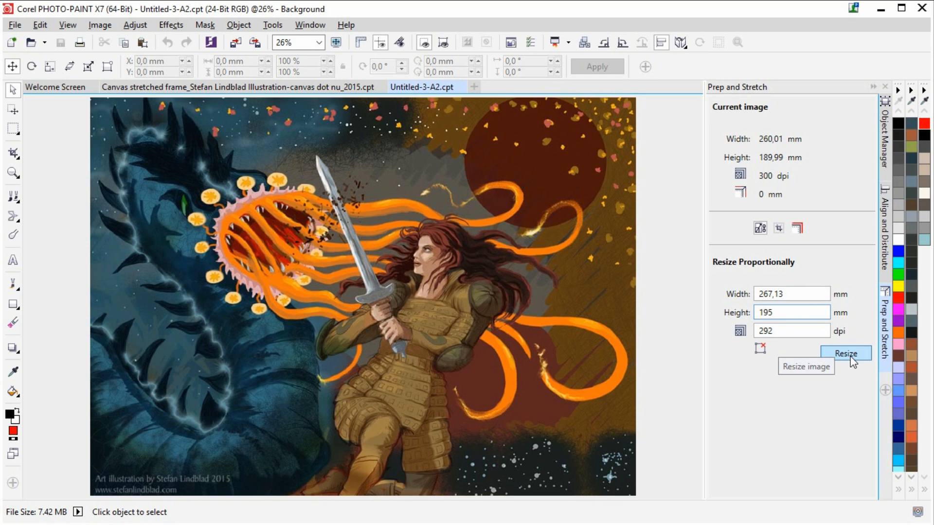
pyautogui.click(845, 353)
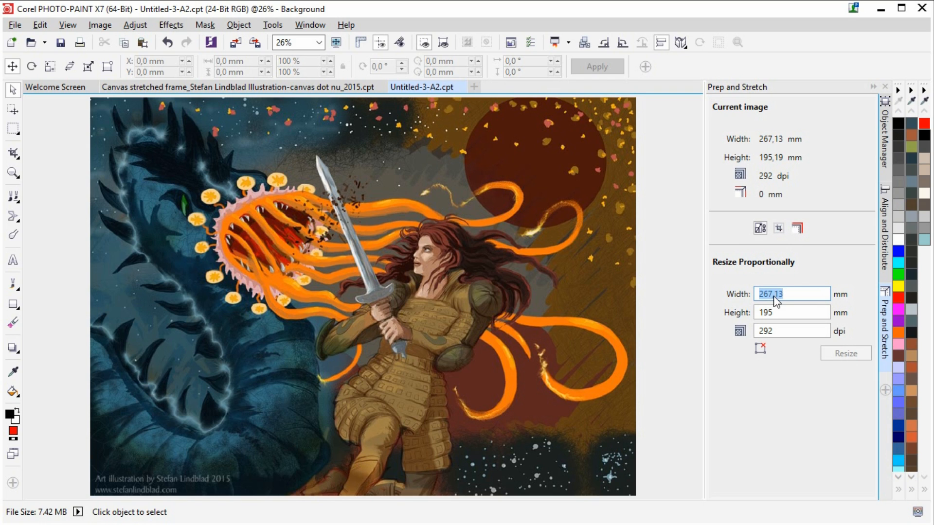
pyautogui.moveTo(778, 228)
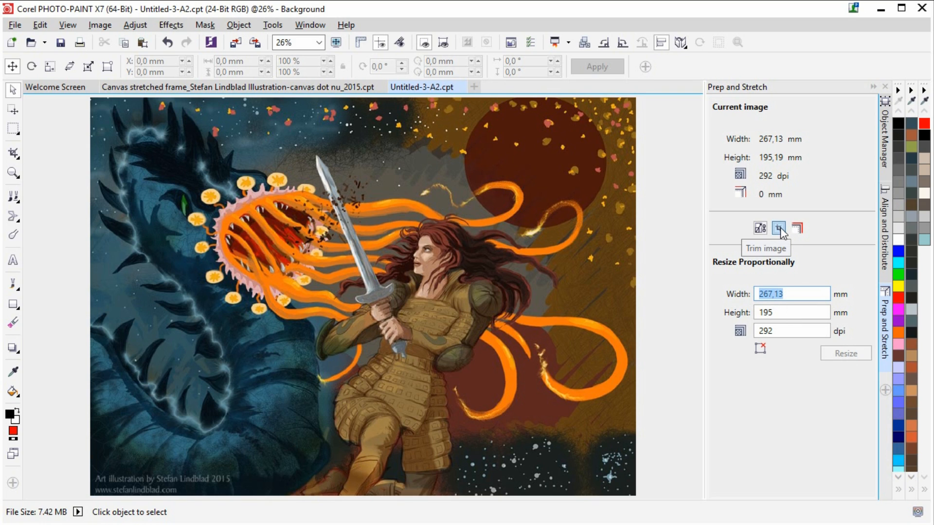
# Trim the image height to 195 mm, keeping the 267.13 mm width
pyautogui.click(778, 228)
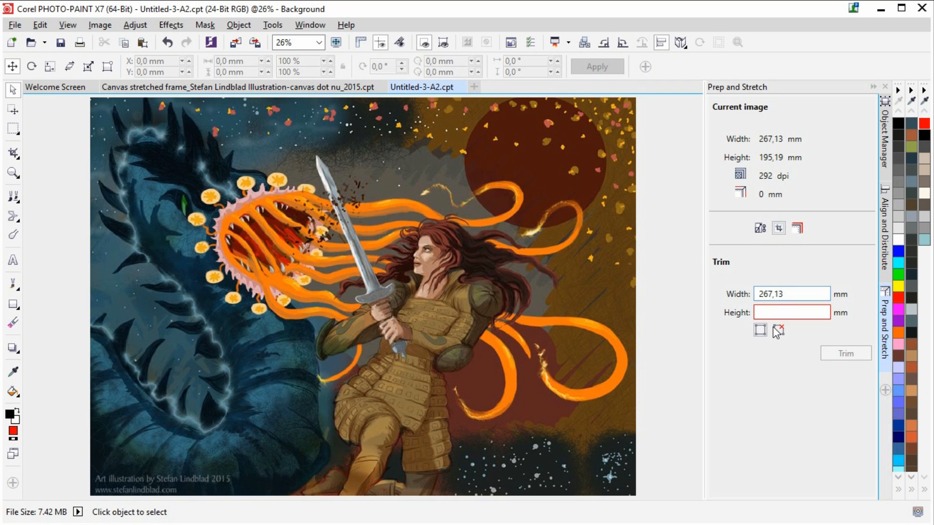
pyautogui.click(791, 311)
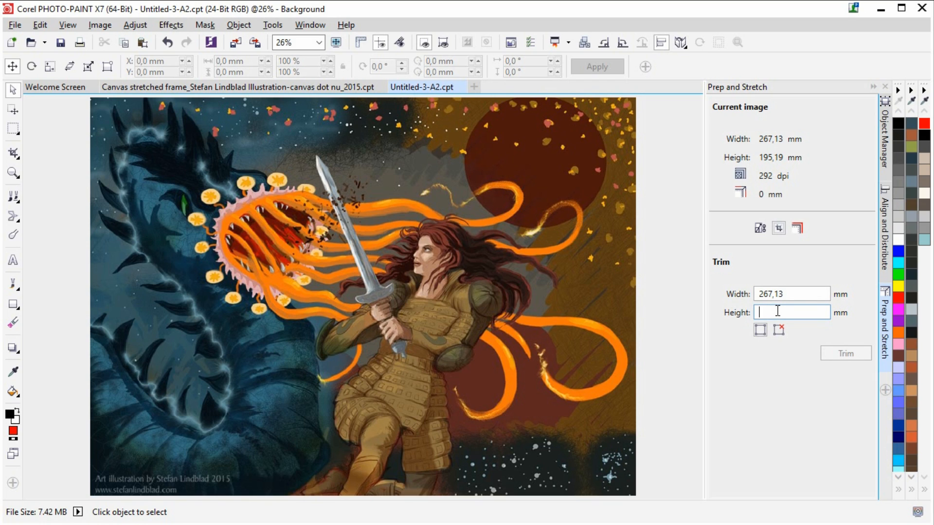
pyautogui.write('19')
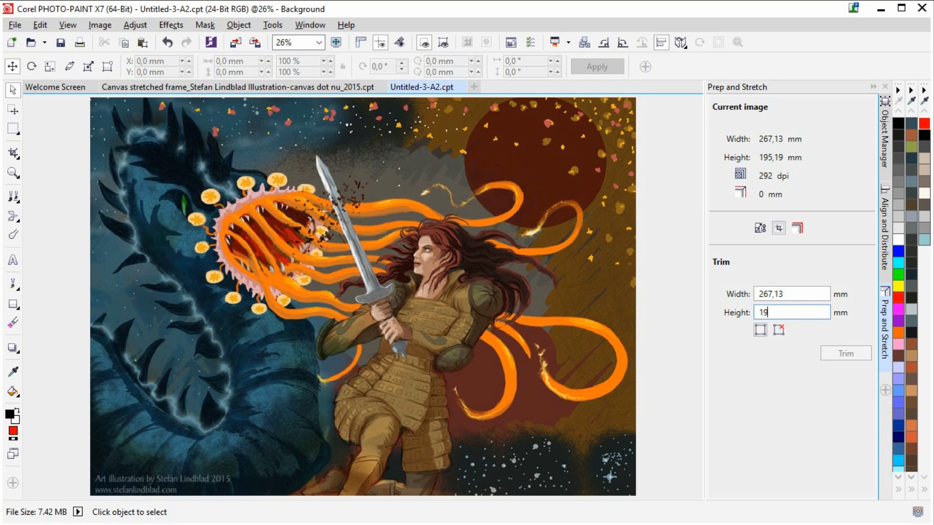
pyautogui.write('5')
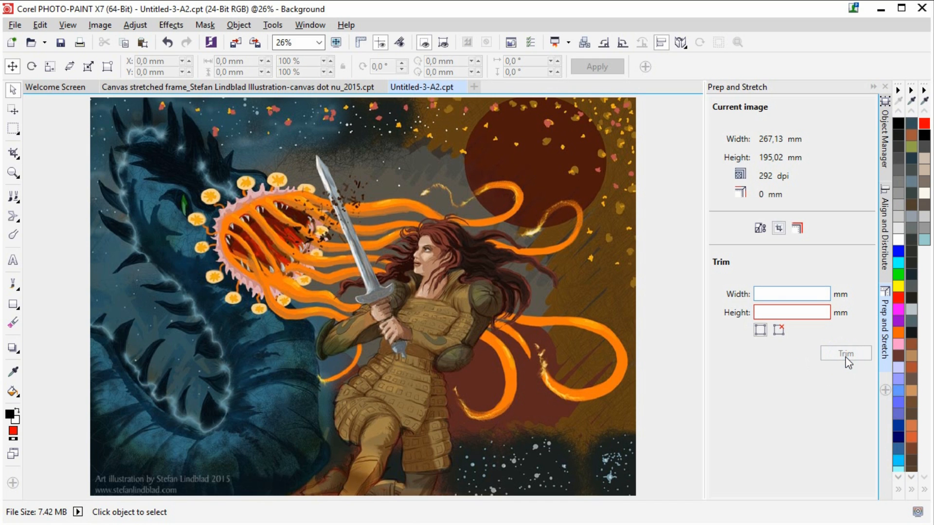
pyautogui.moveTo(797, 228)
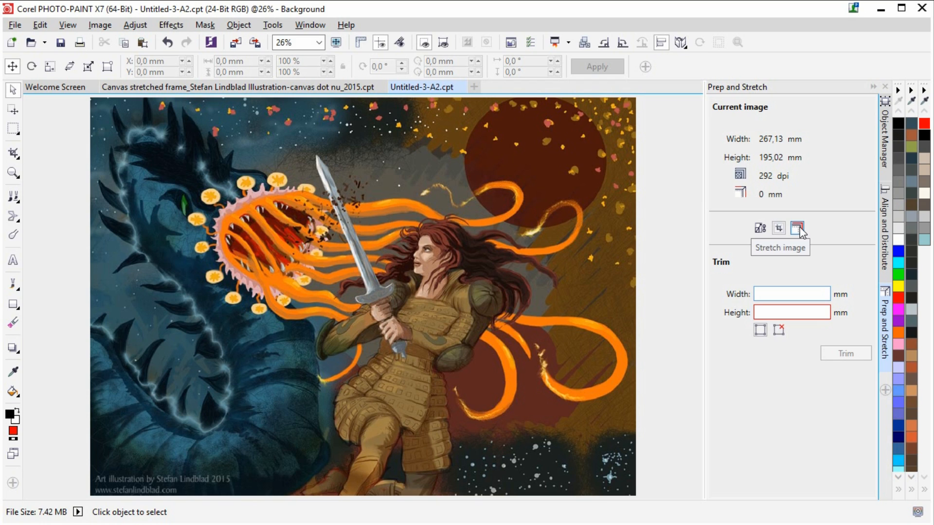
# Enter a 50 mm stretch depth in the stretch border settings
pyautogui.click(798, 229)
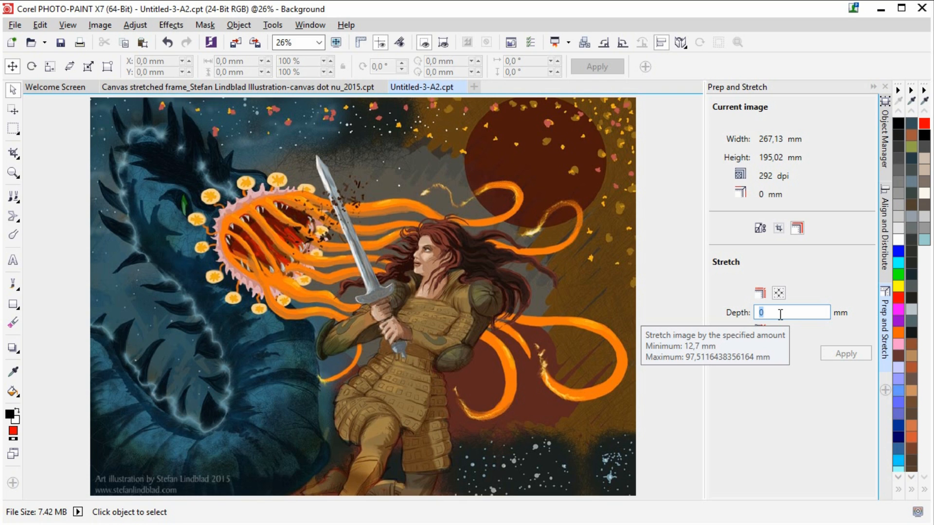
pyautogui.write('50')
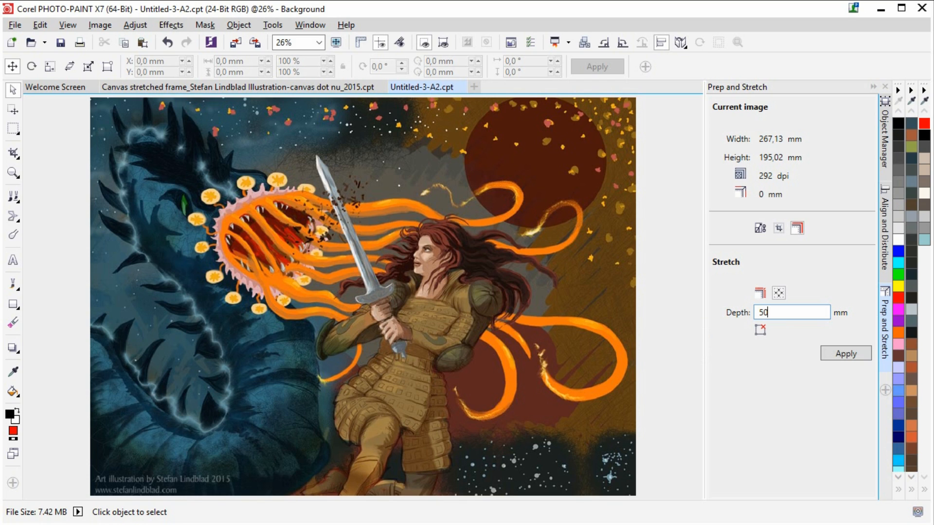
pyautogui.moveTo(778, 293)
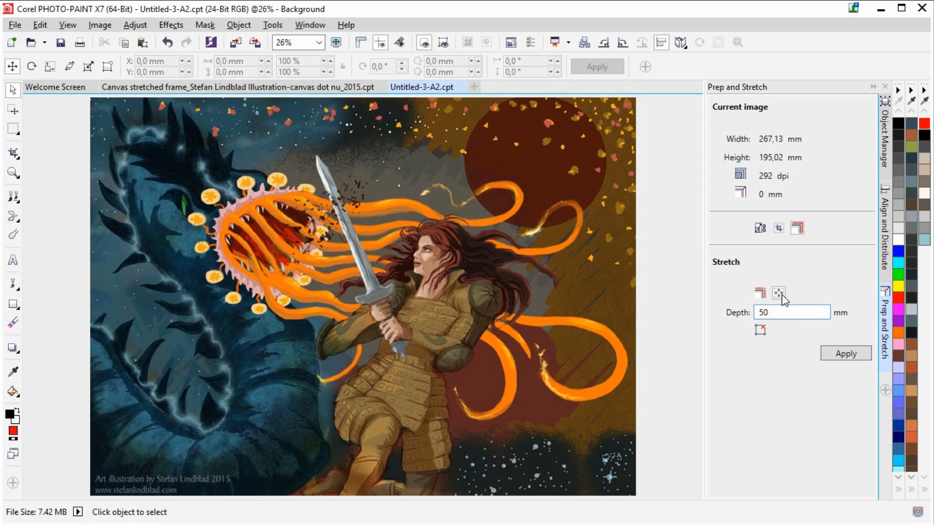
pyautogui.moveTo(784, 353)
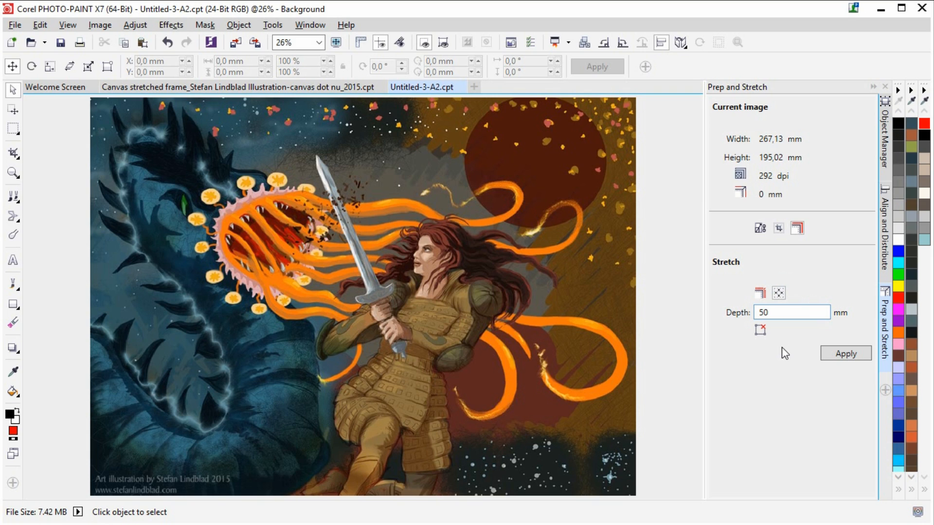
pyautogui.moveTo(846, 358)
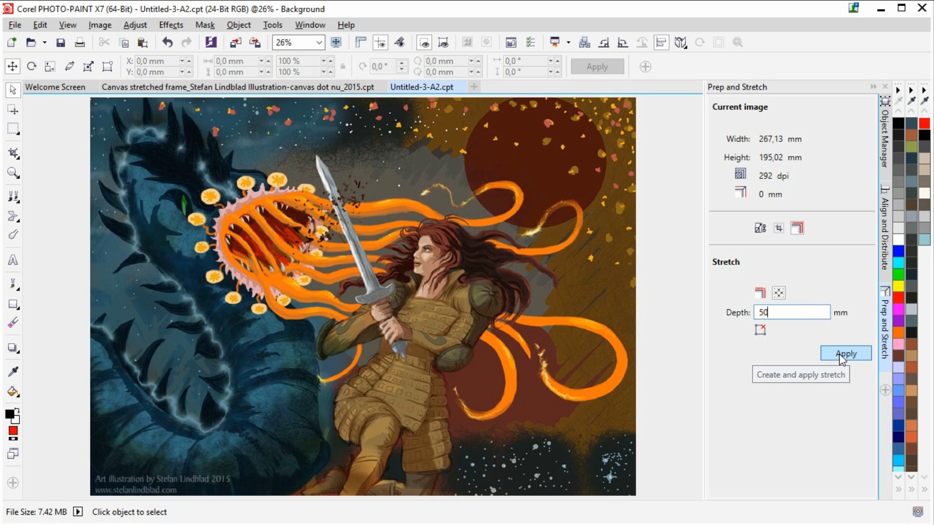
# Apply the 50 mm mirrored stretch and confirm combining objects with the background
pyautogui.click(846, 353)
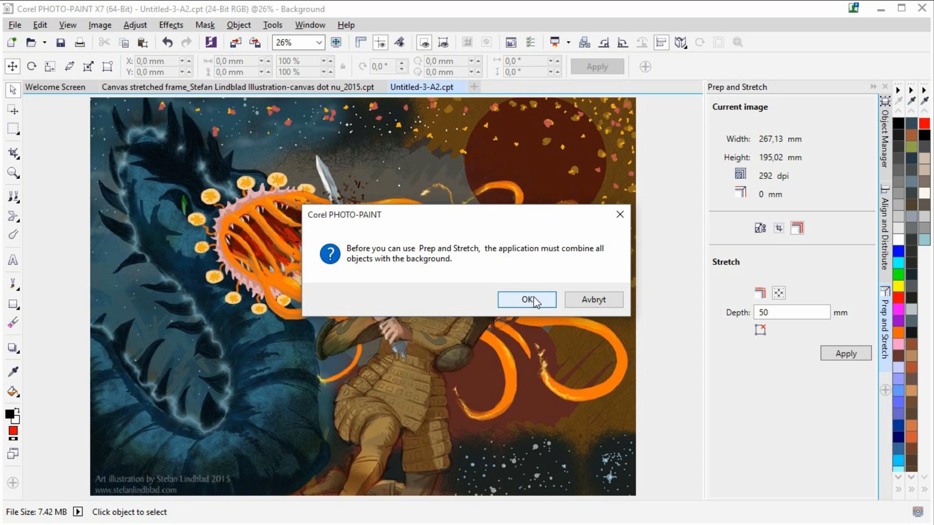
pyautogui.click(526, 300)
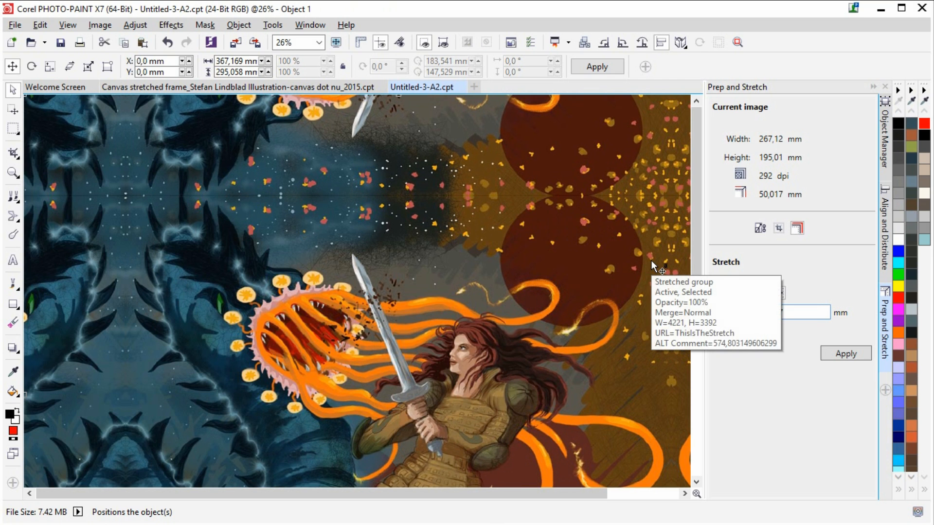
pyautogui.moveTo(386, 105)
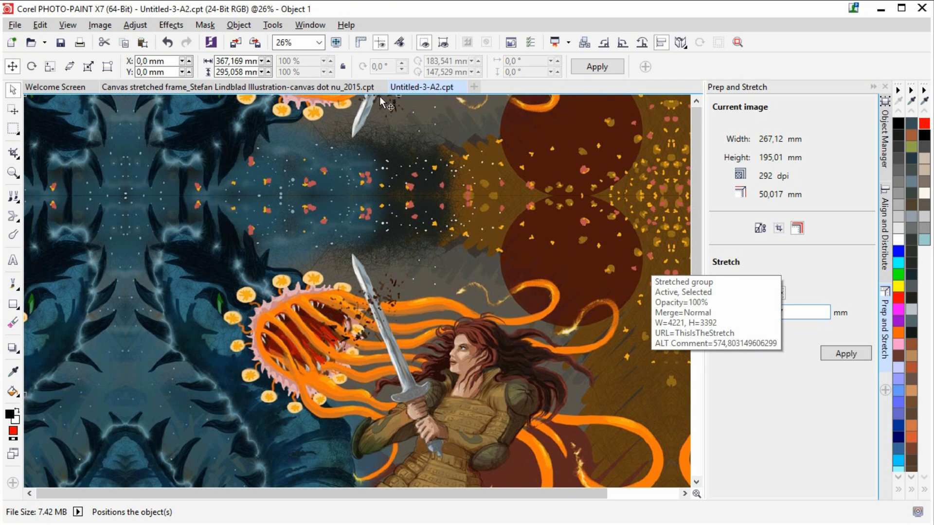
# Set the zoom level to To Fit
pyautogui.click(321, 42)
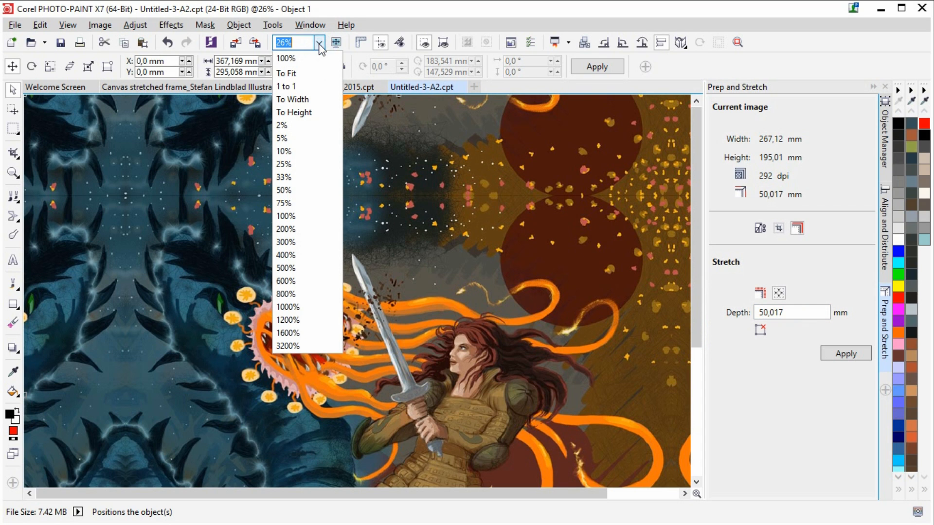
pyautogui.click(291, 73)
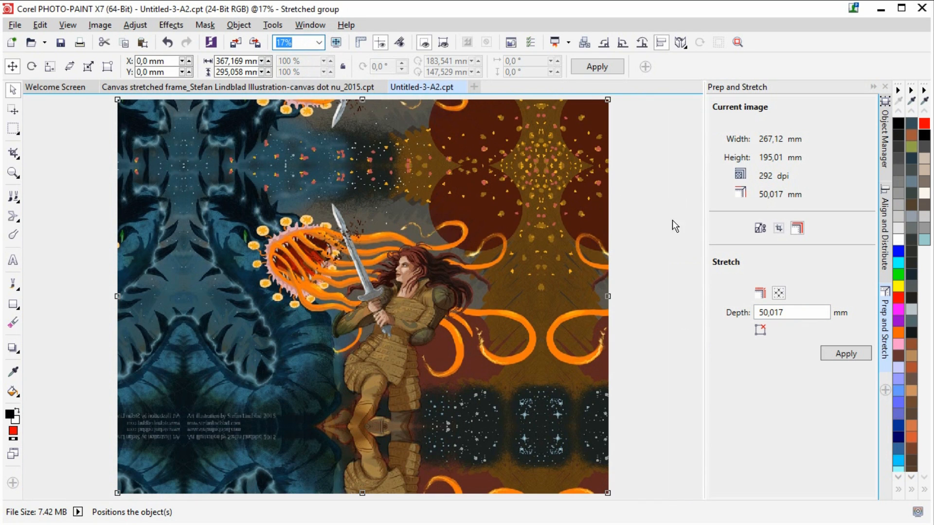
pyautogui.moveTo(665, 271)
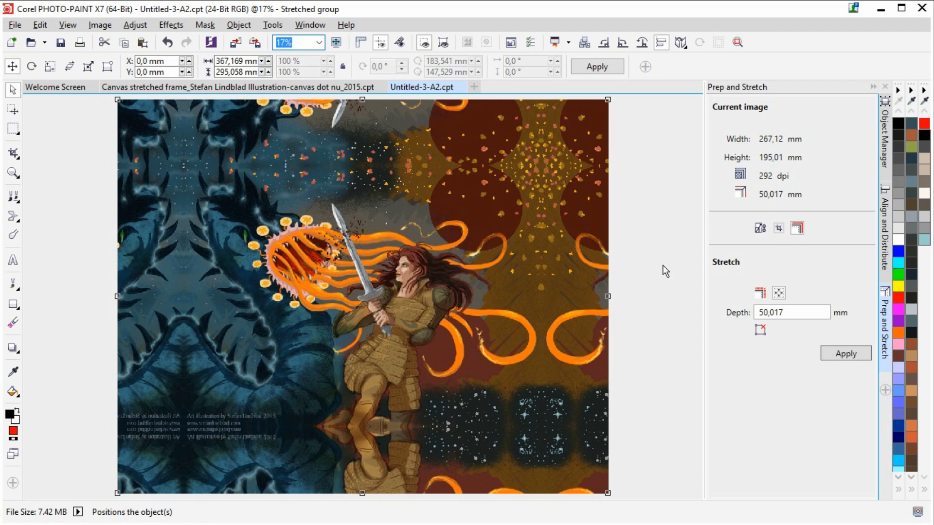
pyautogui.moveTo(149, 350)
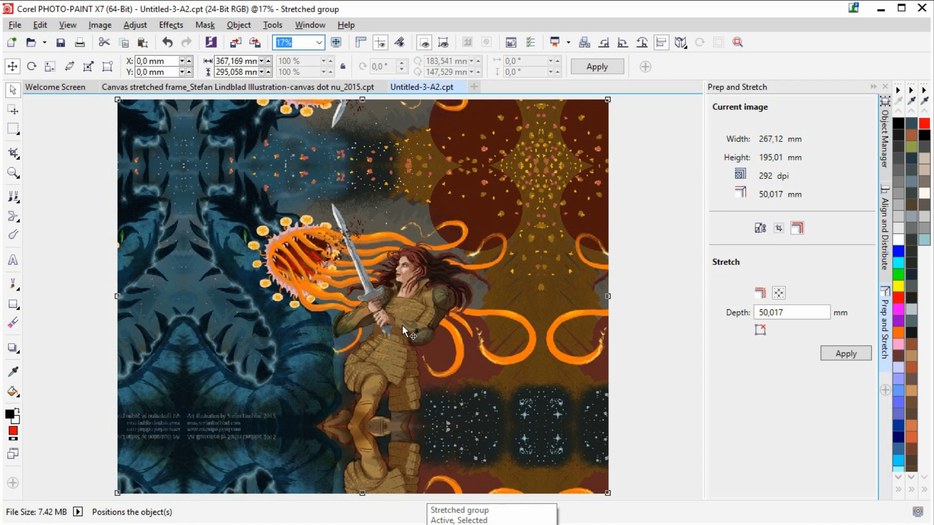
pyautogui.moveTo(385, 483)
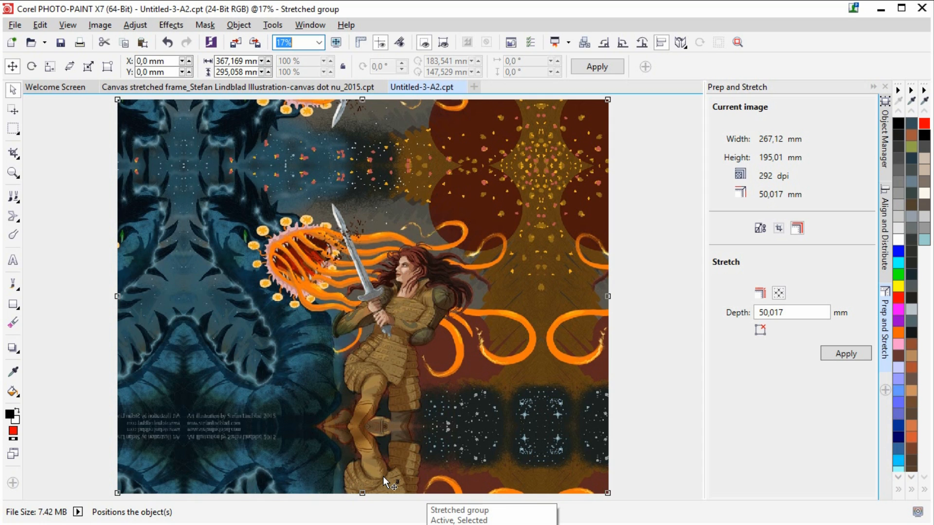
pyautogui.moveTo(399, 483)
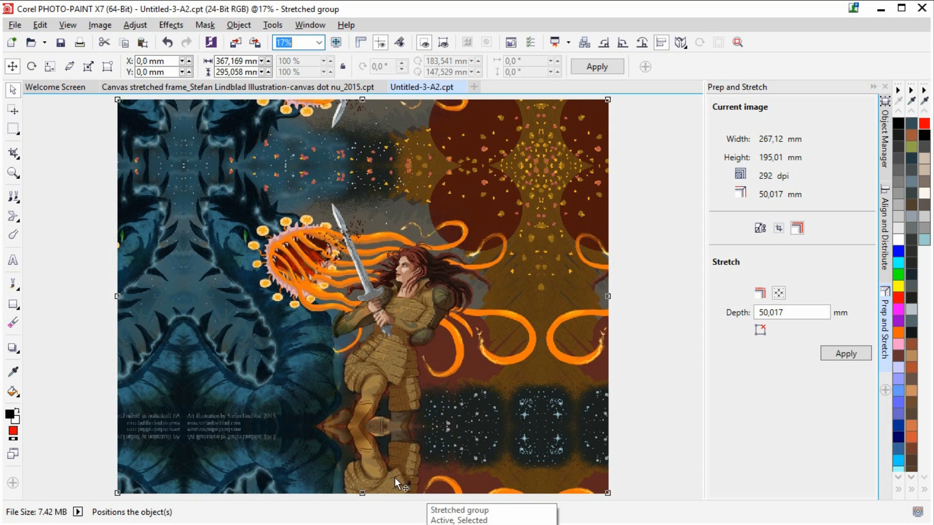
pyautogui.moveTo(853, 160)
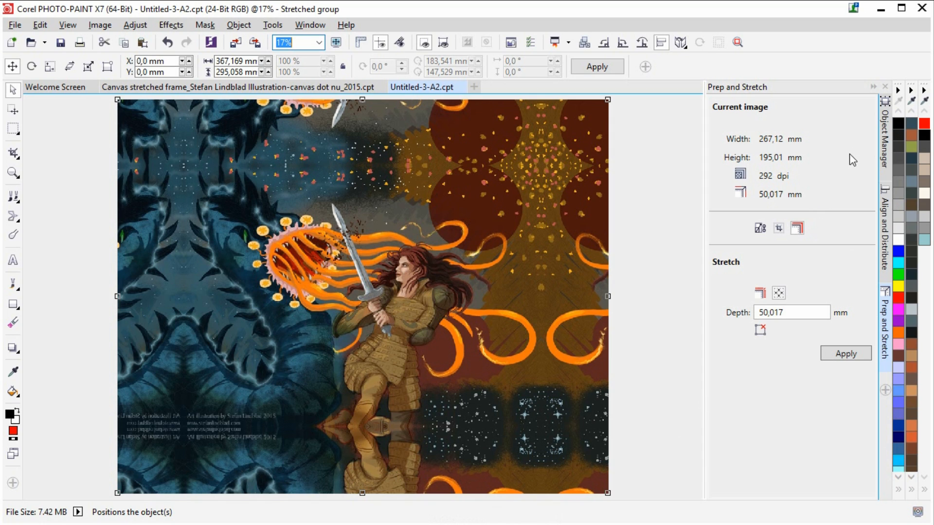
# Show the Object Manager and hide the Stretched group to view the Original alone
pyautogui.click(885, 138)
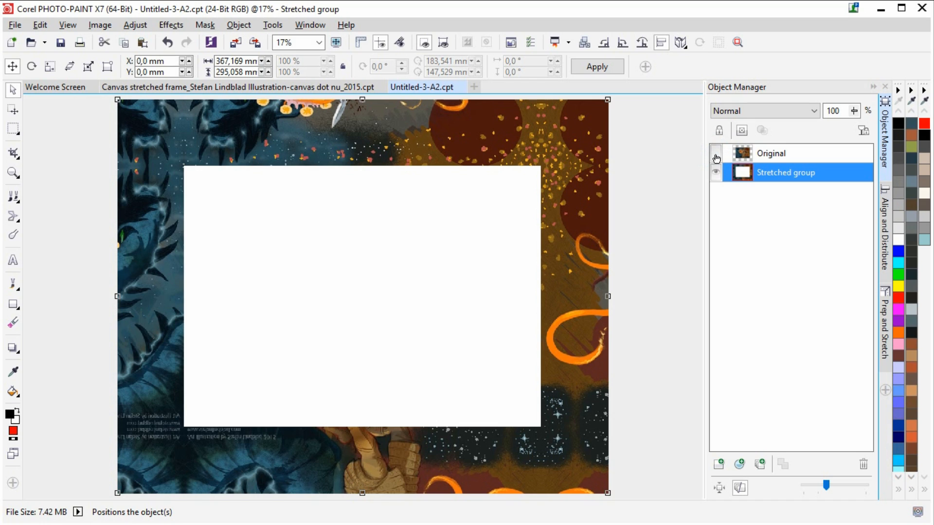
pyautogui.moveTo(770, 153)
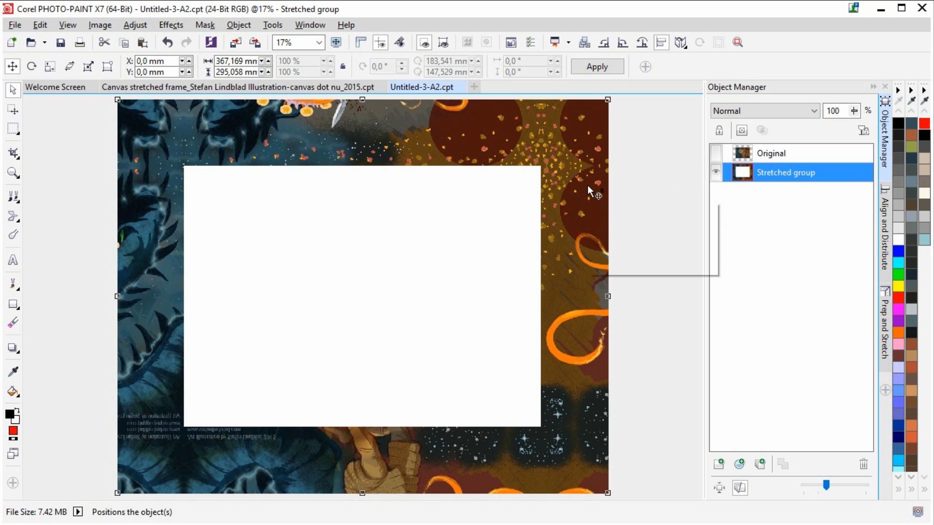
pyautogui.moveTo(170, 136)
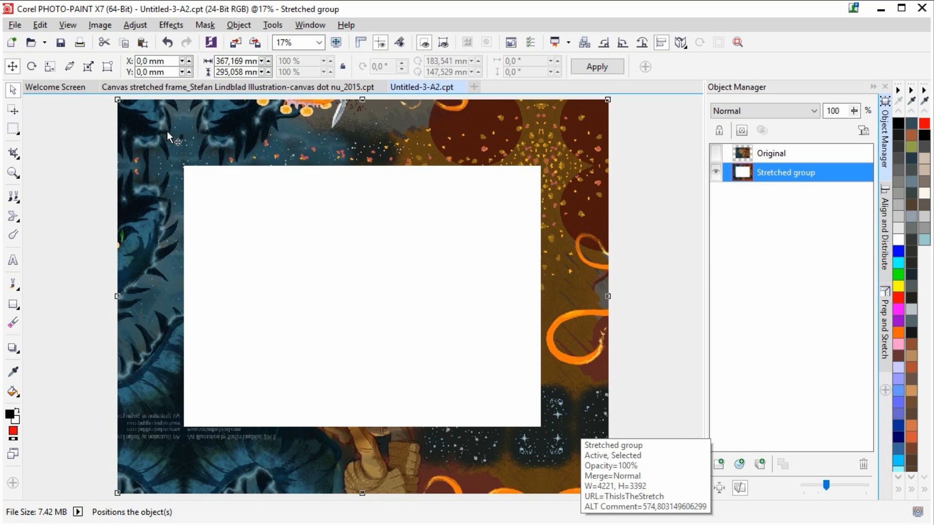
pyautogui.moveTo(203, 476)
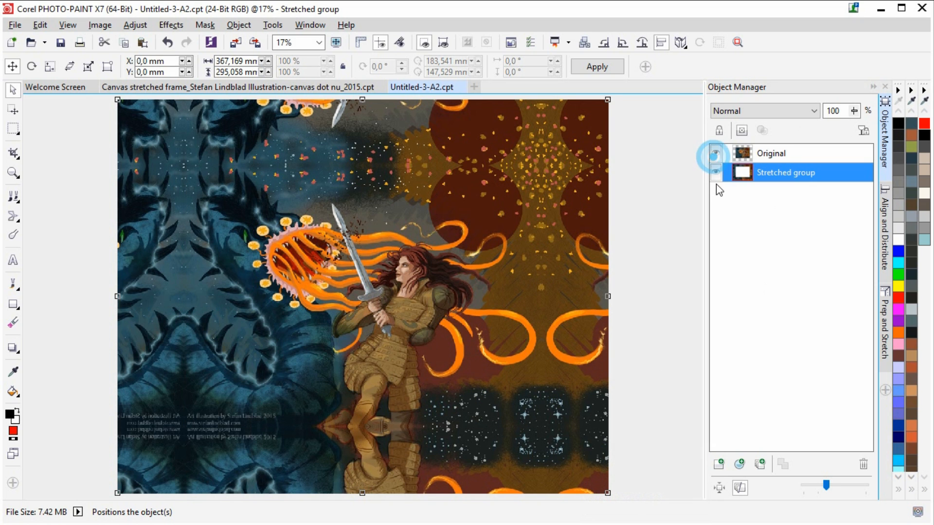
pyautogui.click(717, 152)
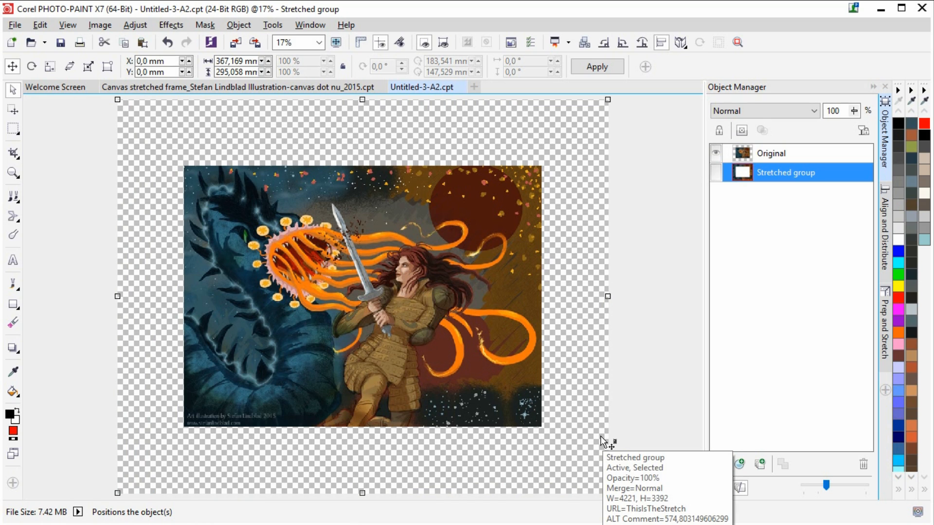
pyautogui.moveTo(650, 417)
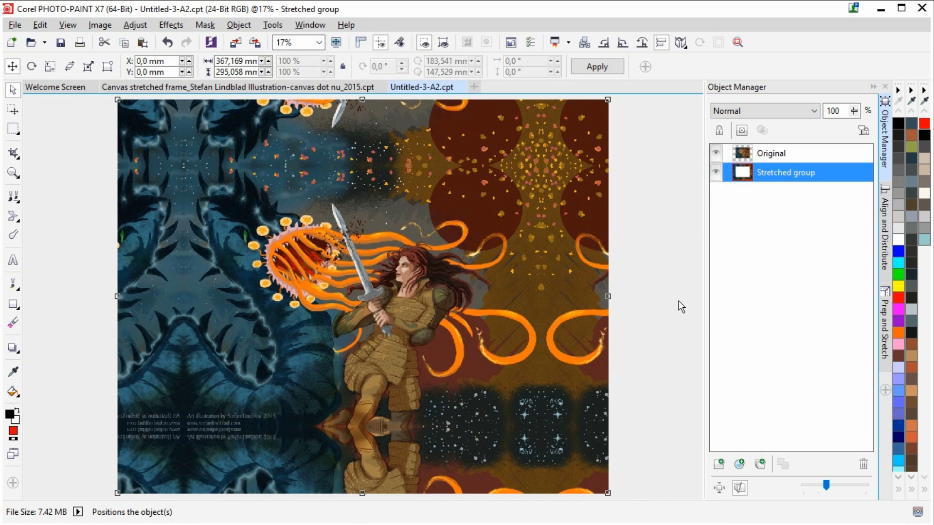
pyautogui.moveTo(67, 25)
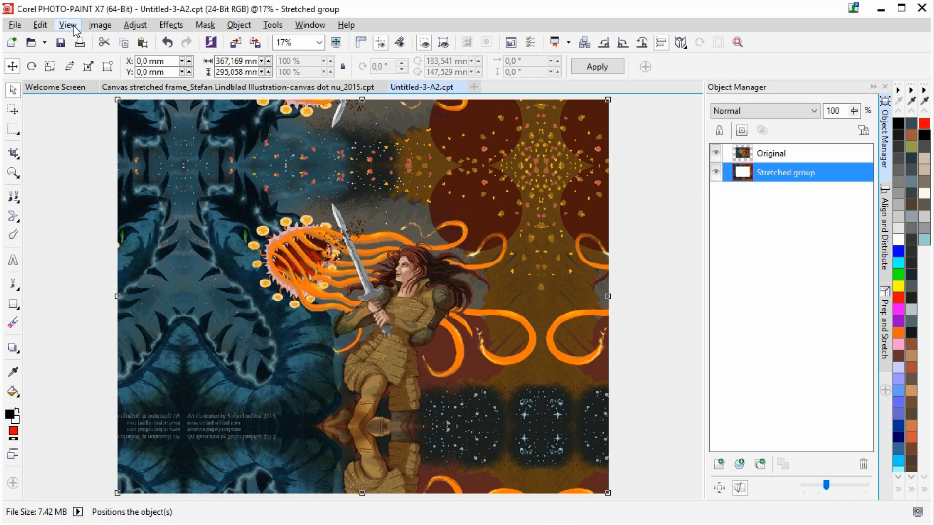
pyautogui.click(67, 24)
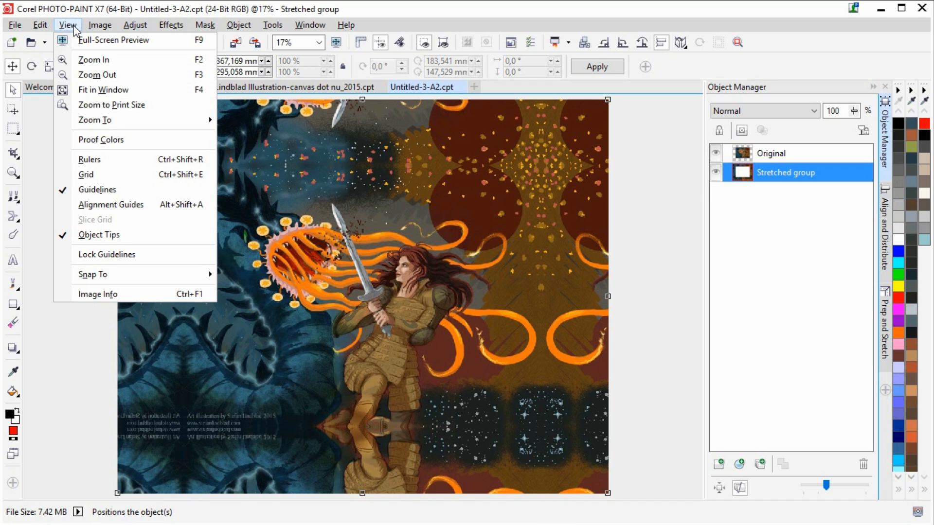
pyautogui.moveTo(111, 174)
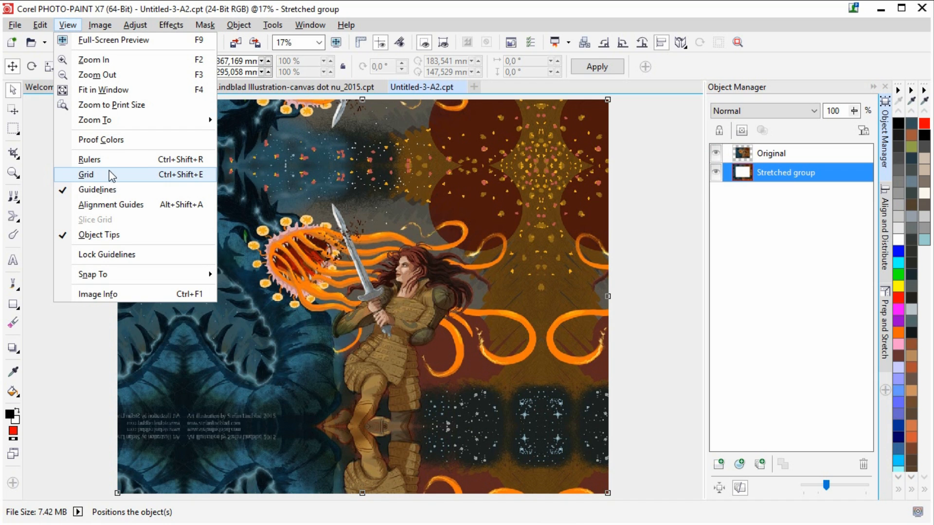
pyautogui.click(238, 24)
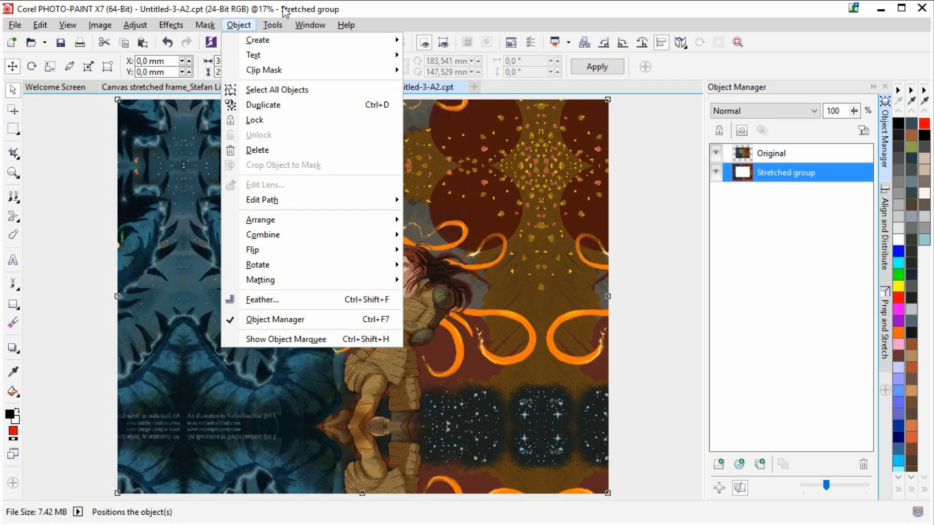
pyautogui.moveTo(685, 278)
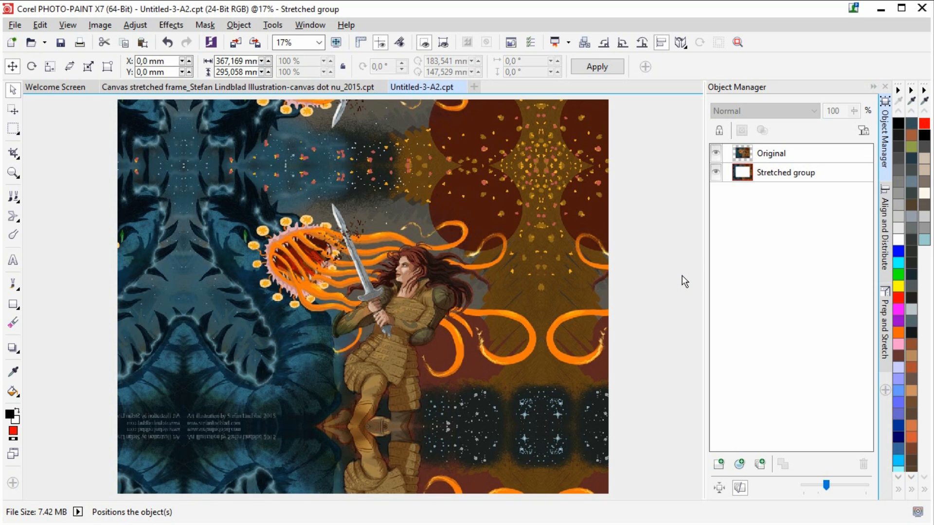
pyautogui.moveTo(674, 334)
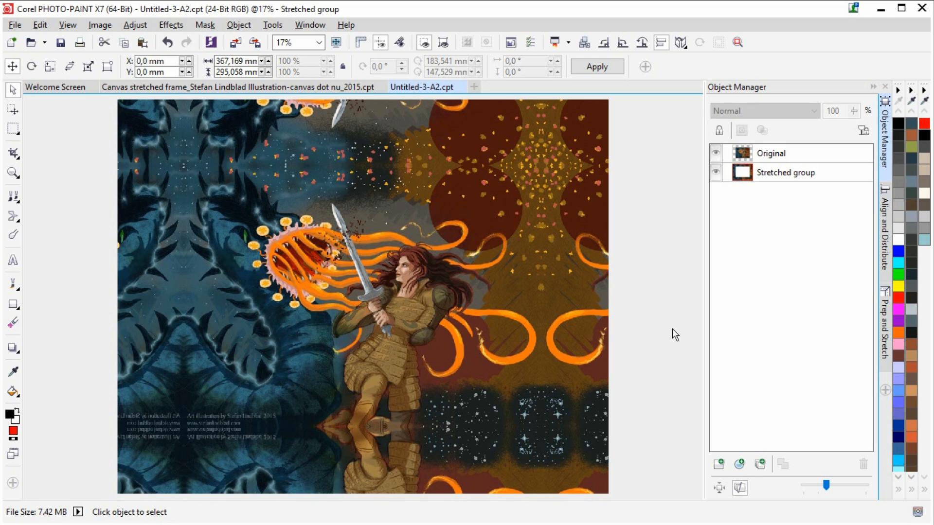
pyautogui.moveTo(667, 313)
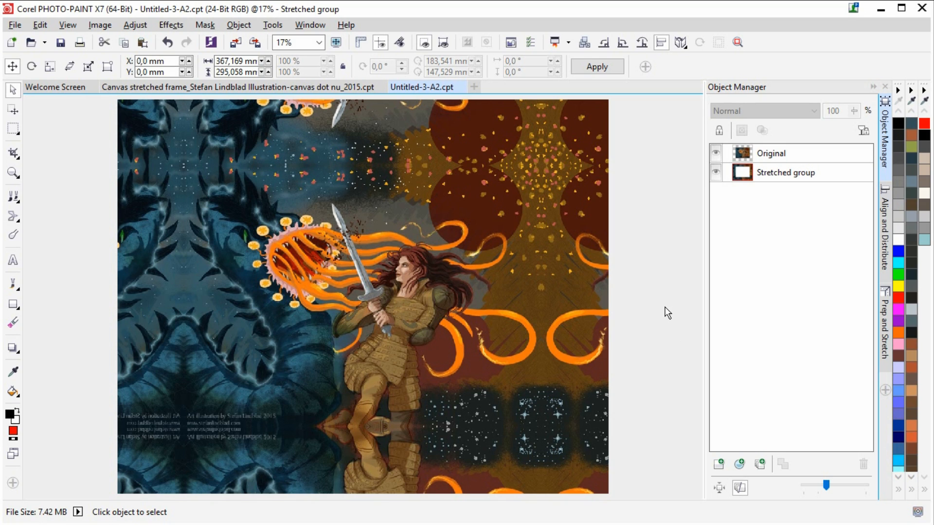